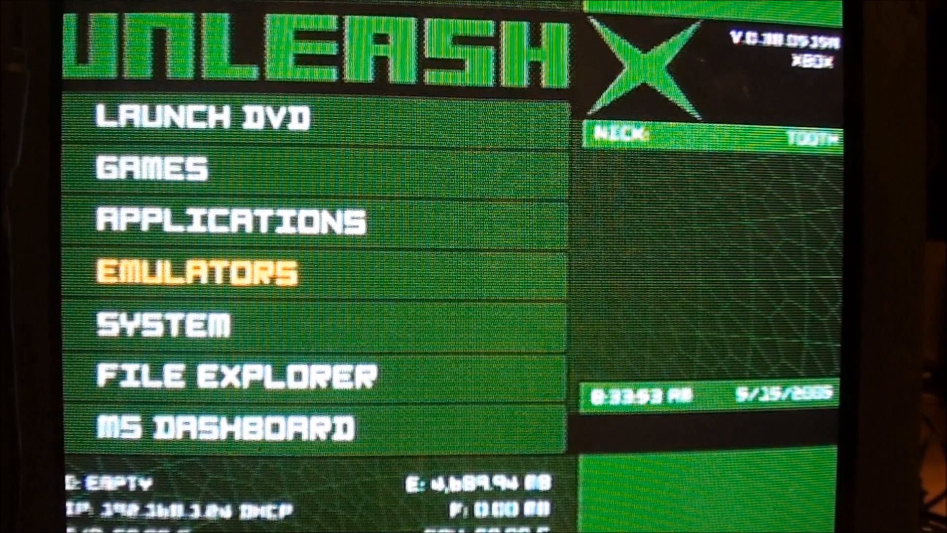
{"action": "key", "text": "Up"}
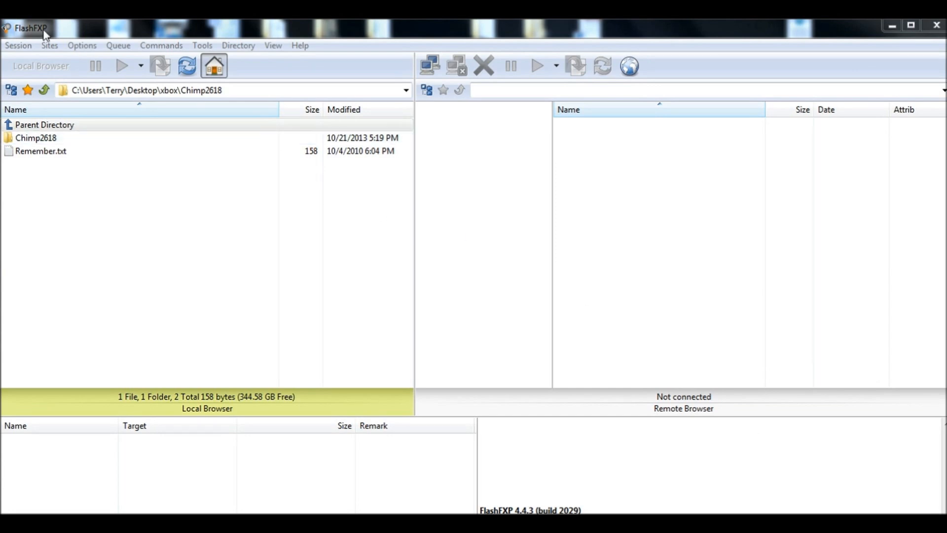
{"action": "mouse_move", "coordinate": [54, 38]}
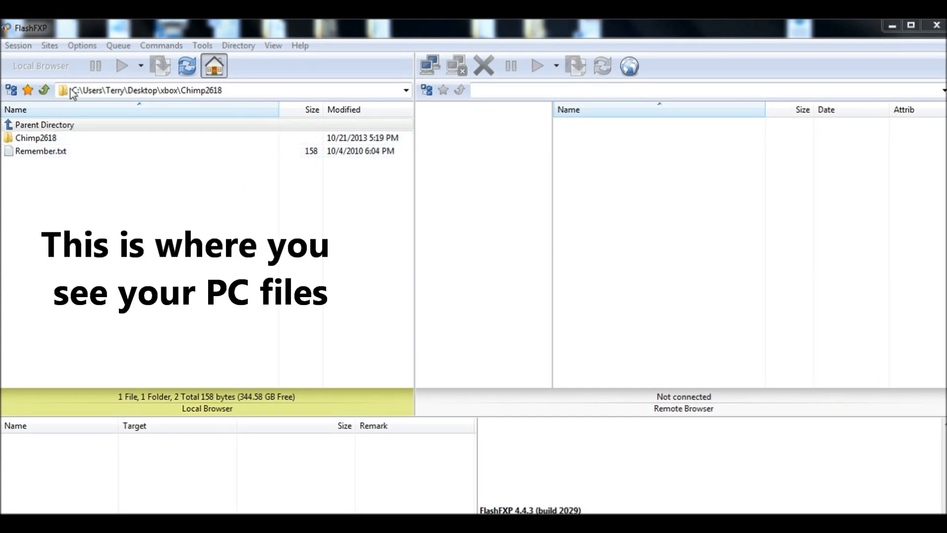
{"action": "mouse_move", "coordinate": [112, 223]}
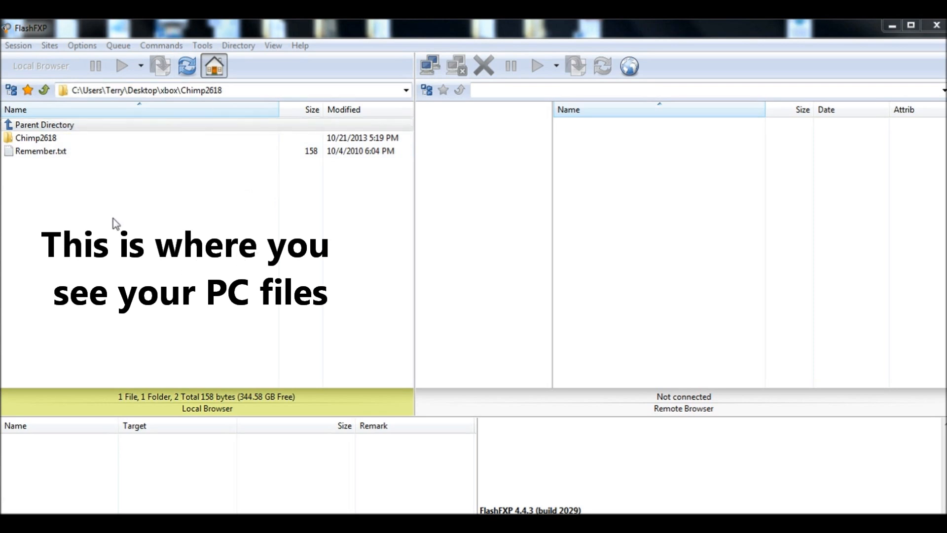
{"action": "mouse_move", "coordinate": [254, 223]}
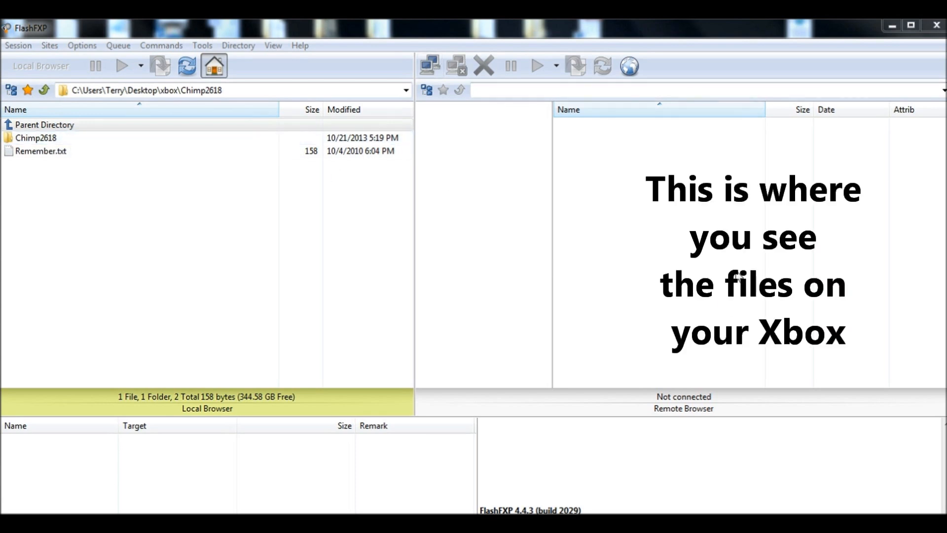
{"action": "mouse_move", "coordinate": [720, 283]}
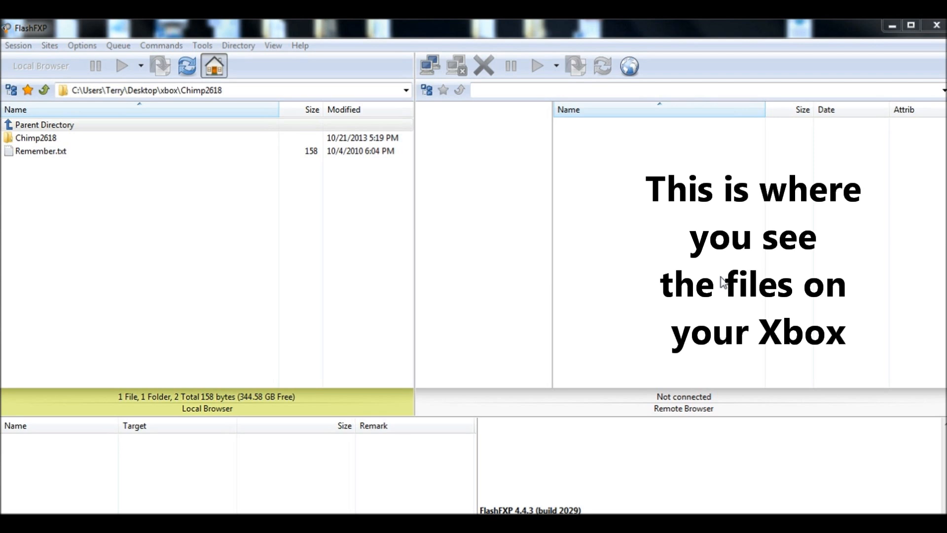
{"action": "mouse_move", "coordinate": [484, 117]}
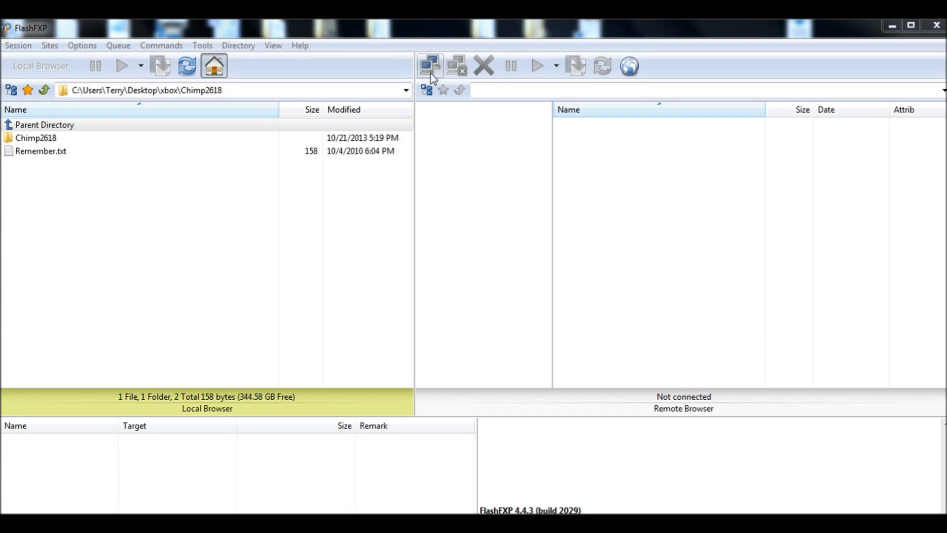
{"action": "left_click", "coordinate": [430, 65]}
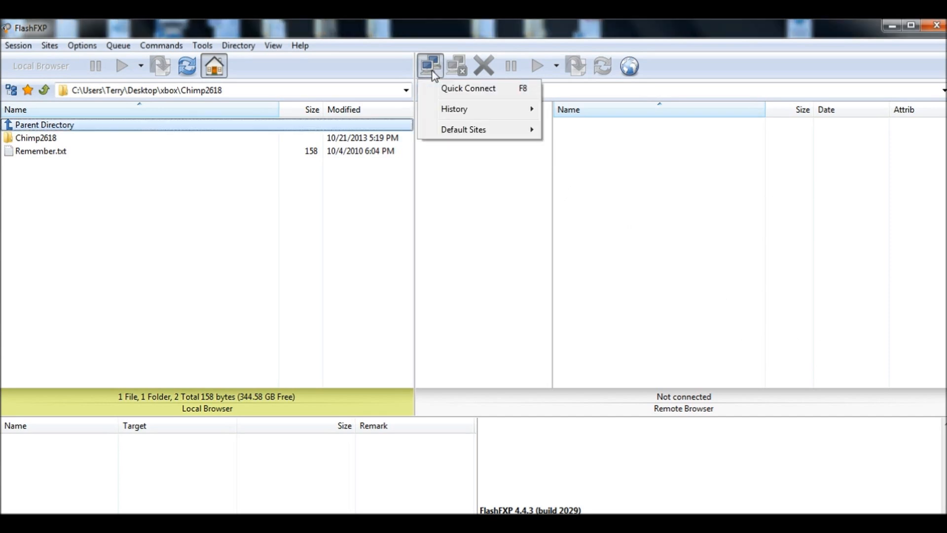
{"action": "mouse_move", "coordinate": [453, 94]}
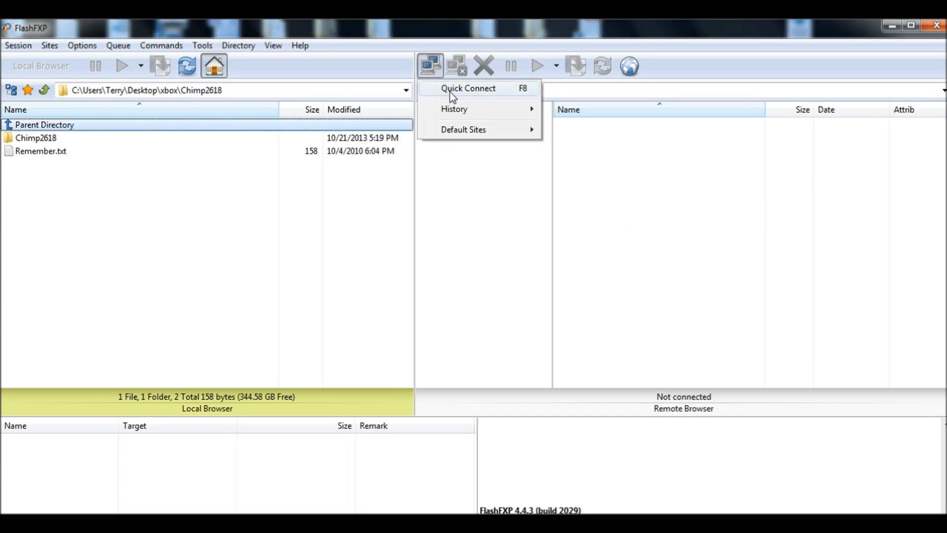
{"action": "left_click", "coordinate": [468, 89]}
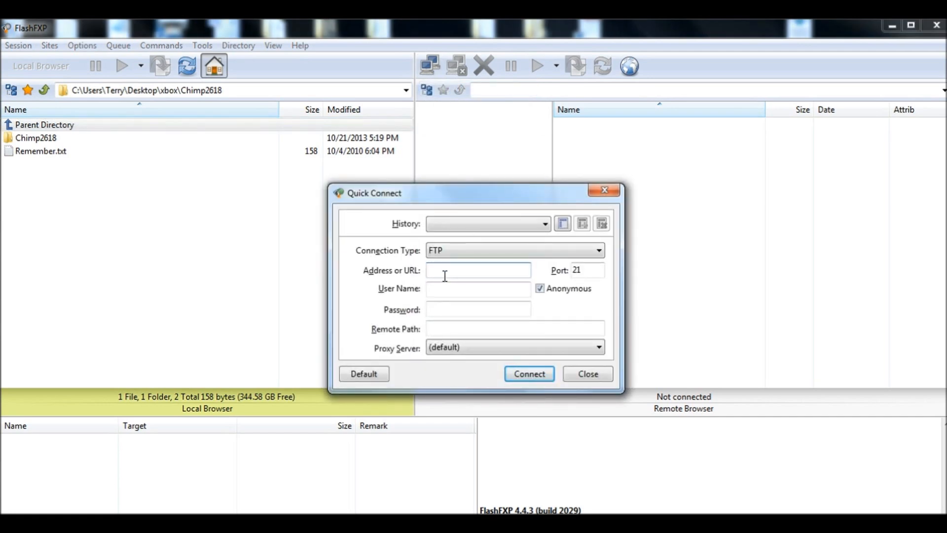
{"action": "type", "text": "16"}
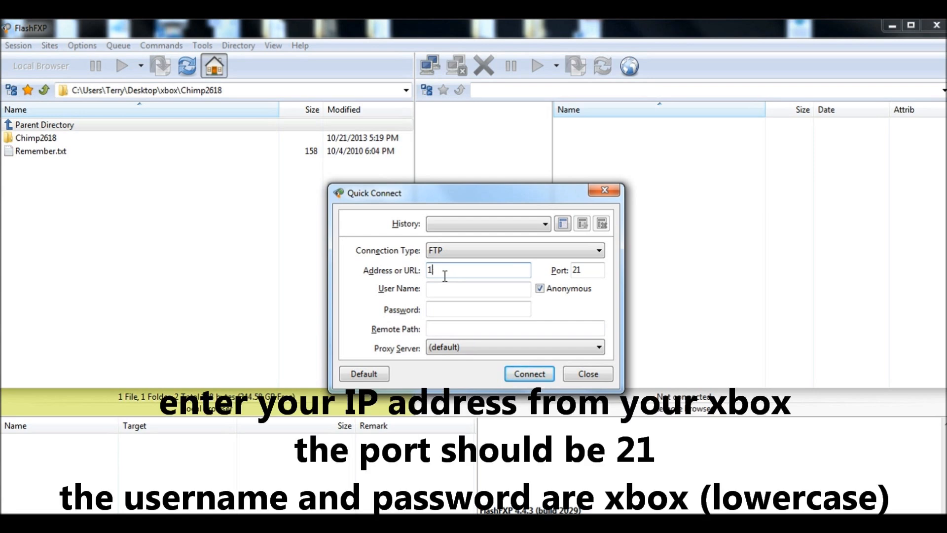
{"action": "type", "text": "92.168.1"}
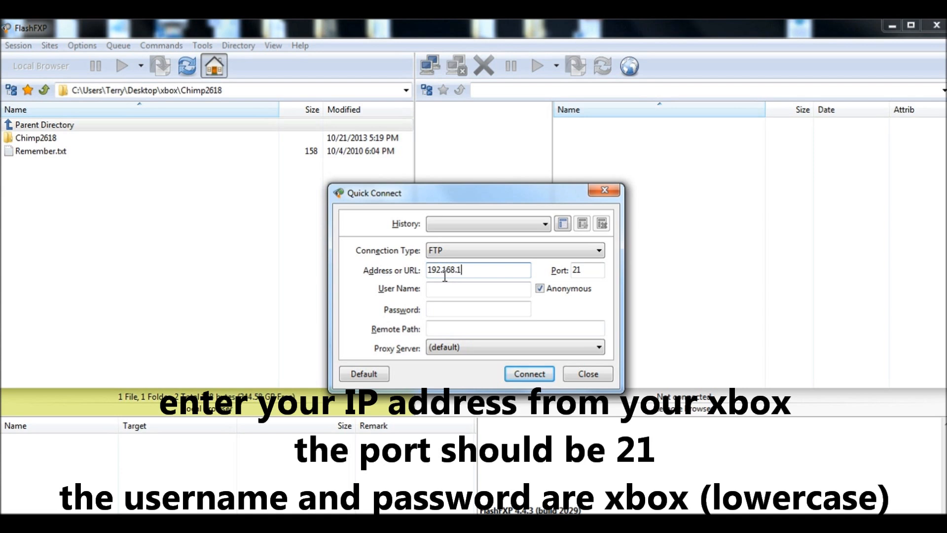
{"action": "type", "text": "."}
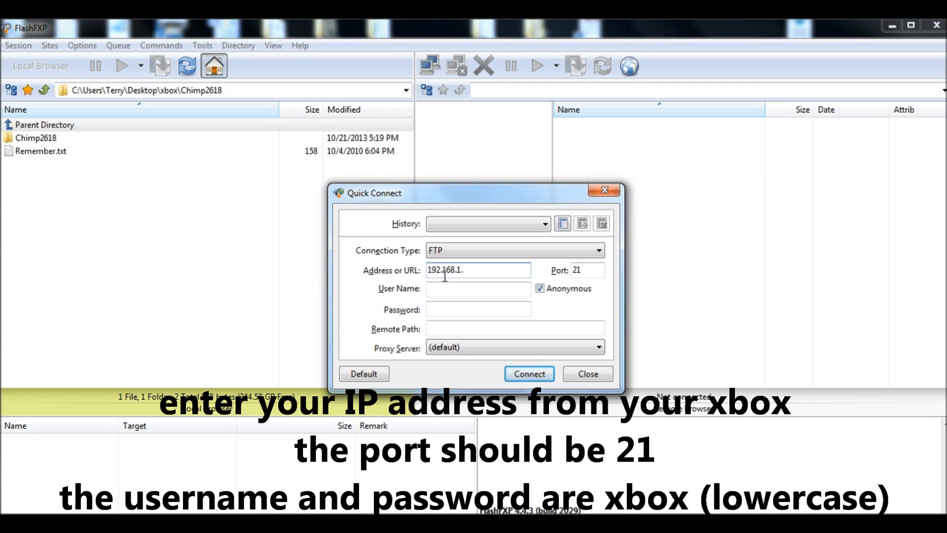
{"action": "type", "text": "24"}
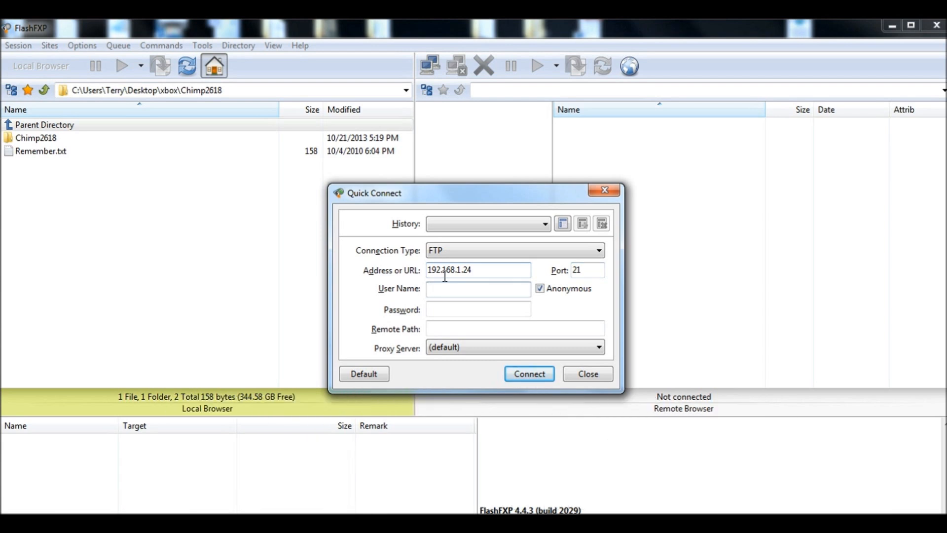
{"action": "type", "text": "xbox"}
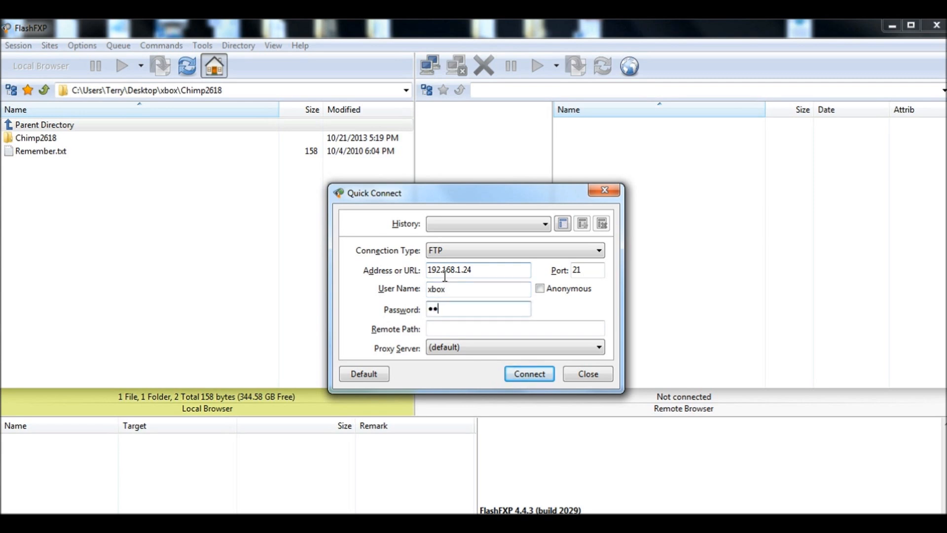
{"action": "type", "text": "••"}
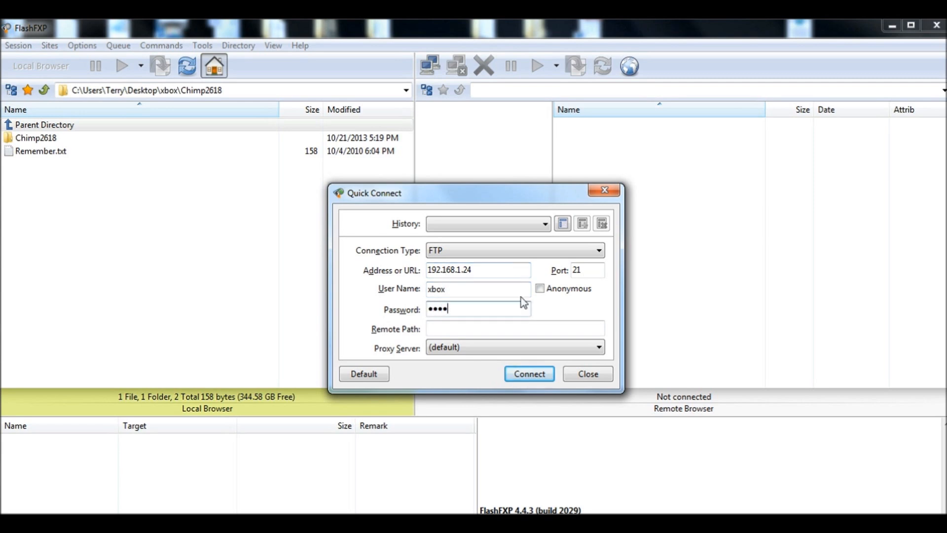
{"action": "left_click", "coordinate": [529, 373]}
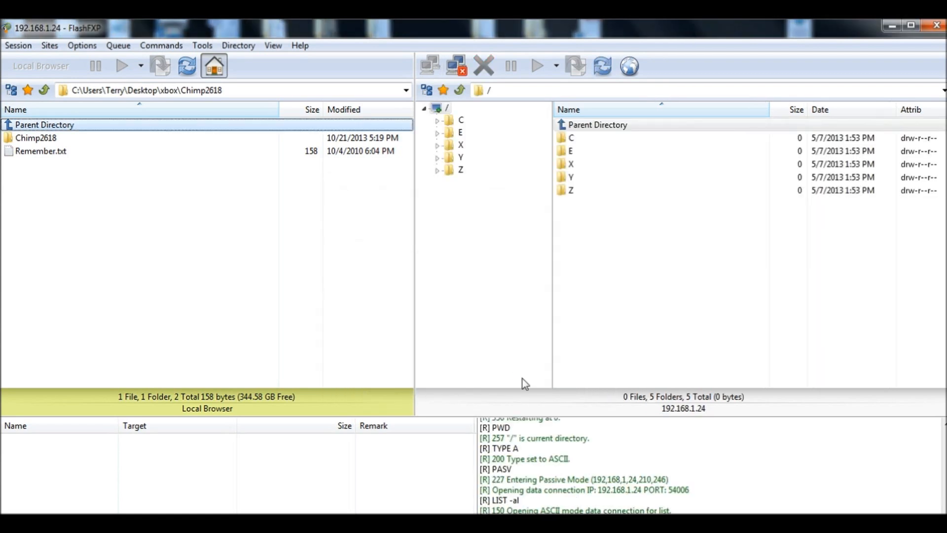
{"action": "mouse_move", "coordinate": [522, 203]}
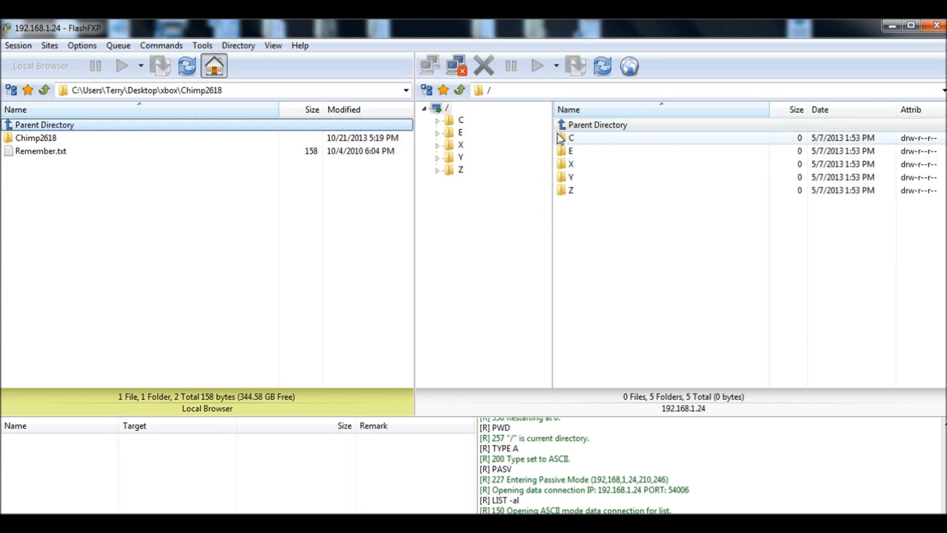
{"action": "mouse_move", "coordinate": [581, 147]}
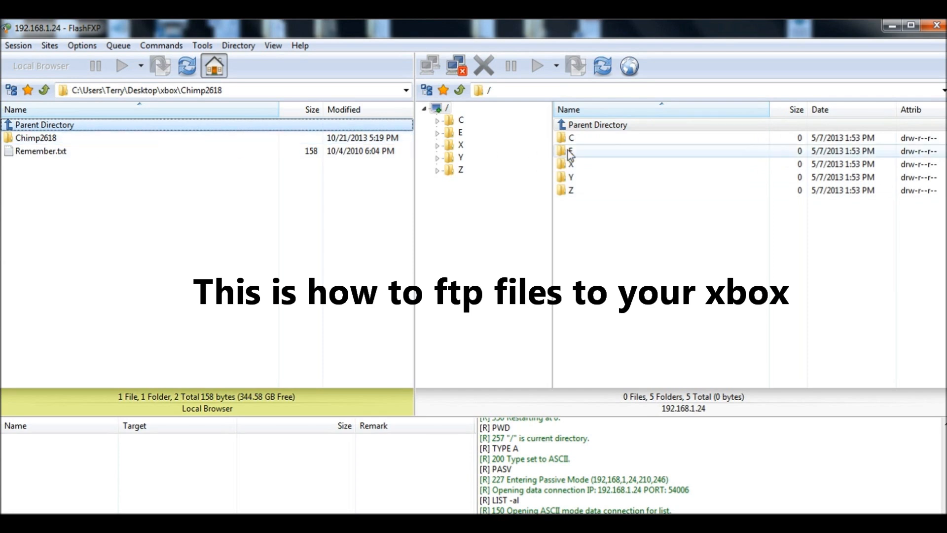
{"action": "mouse_move", "coordinate": [578, 159]}
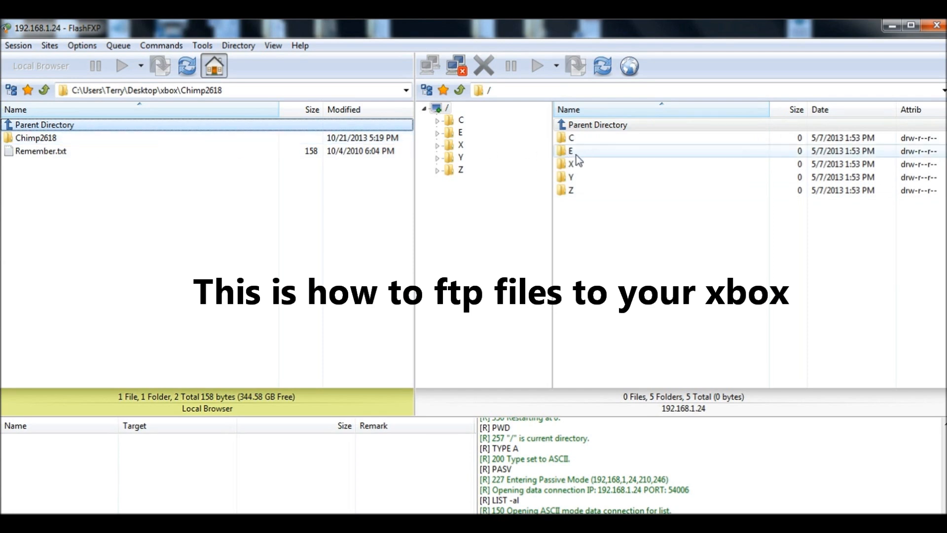
Open the Xbox's E drive in the remote browser.
{"action": "left_click", "coordinate": [570, 150]}
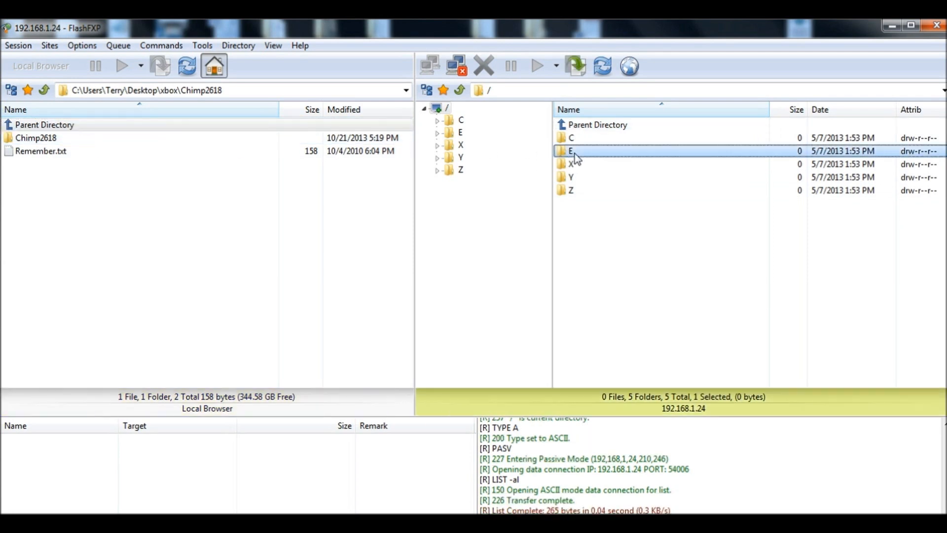
{"action": "double_click", "coordinate": [570, 150]}
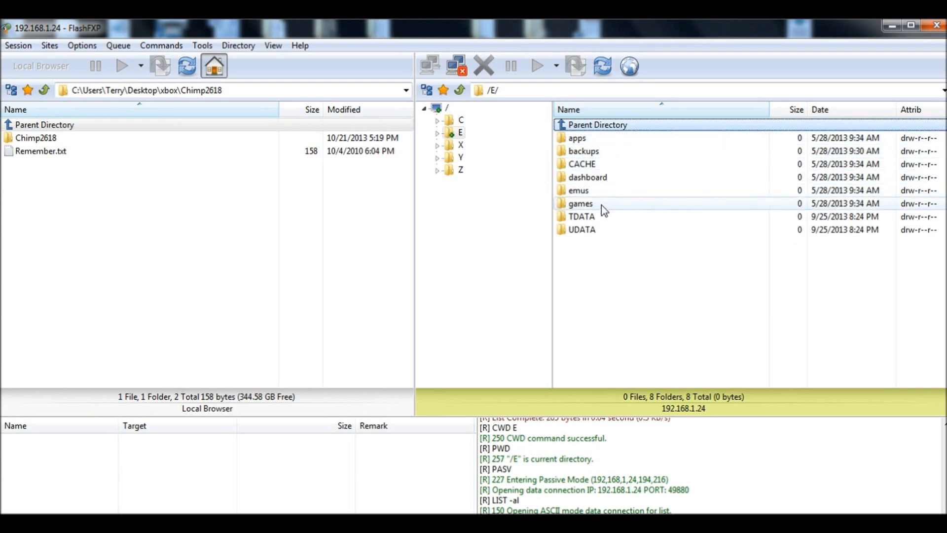
{"action": "mouse_move", "coordinate": [498, 109]}
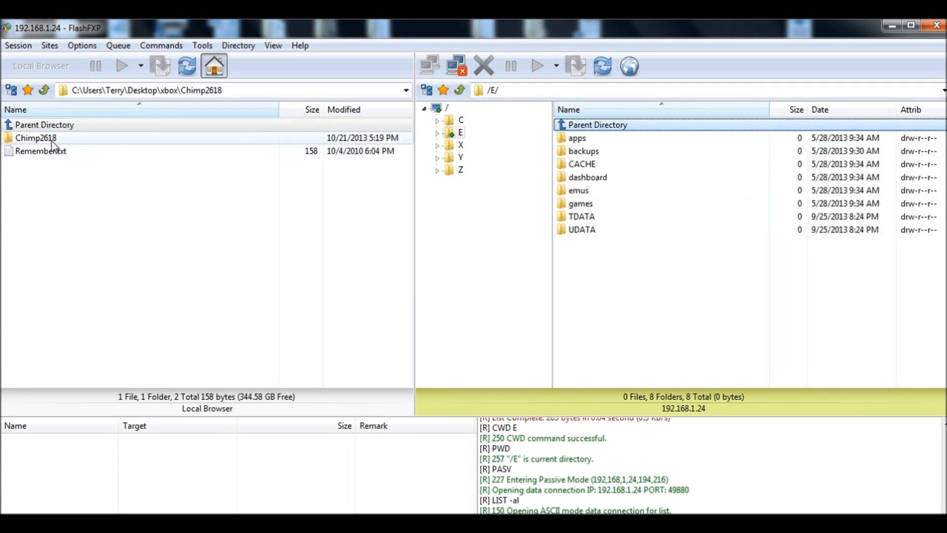
Transfer linuxboot.cfg from the local inner Chimp2618 folder to the Xbox's E root.
{"action": "double_click", "coordinate": [30, 138]}
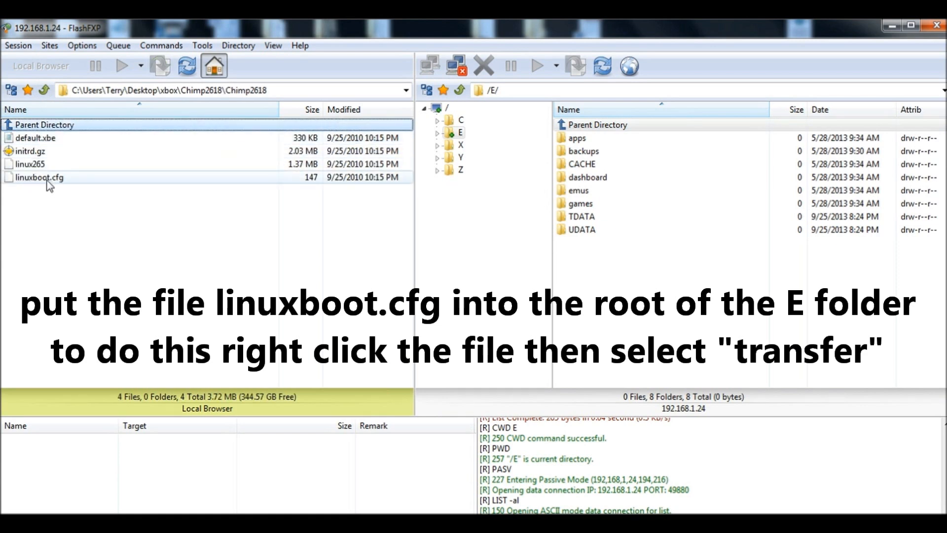
{"action": "left_click", "coordinate": [37, 177]}
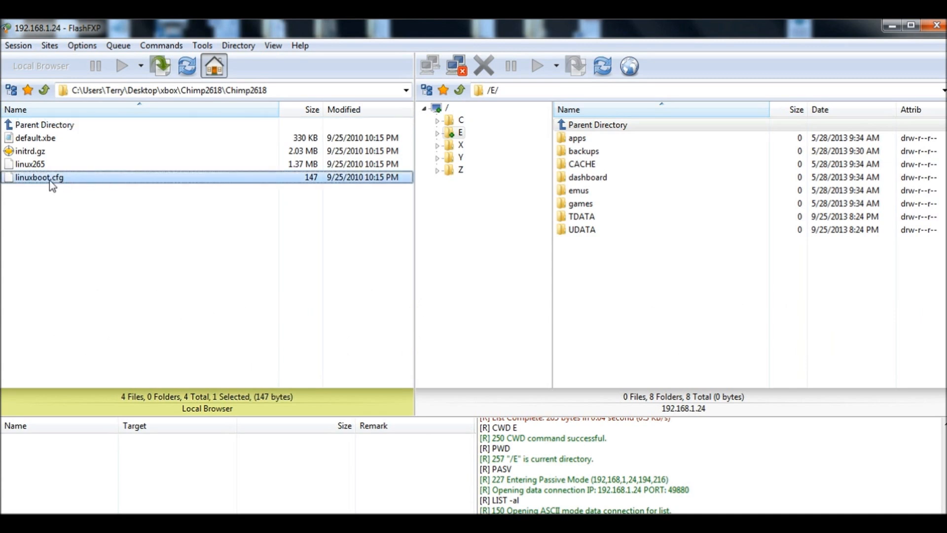
{"action": "right_click", "coordinate": [49, 181]}
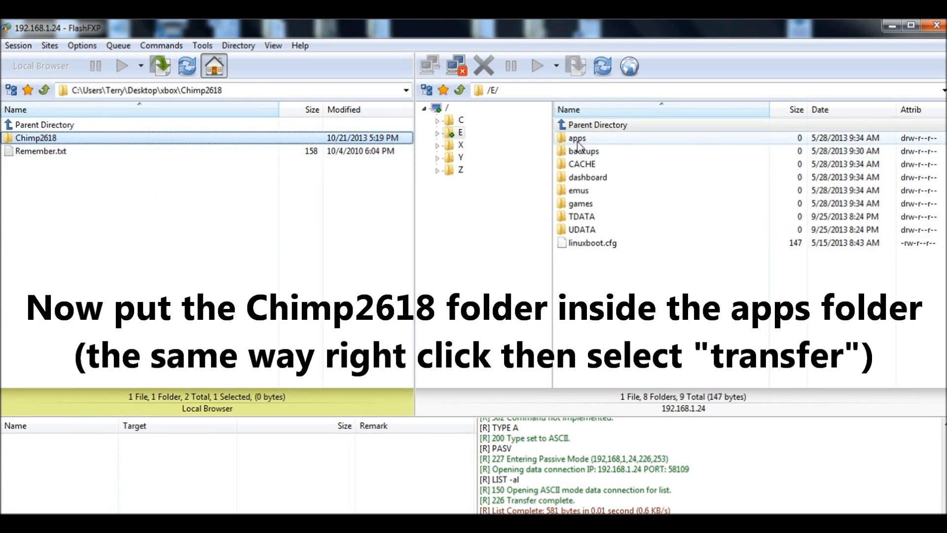
Transfer the Chimp2618 folder into E/apps on the Xbox, then disconnect.
{"action": "double_click", "coordinate": [576, 138]}
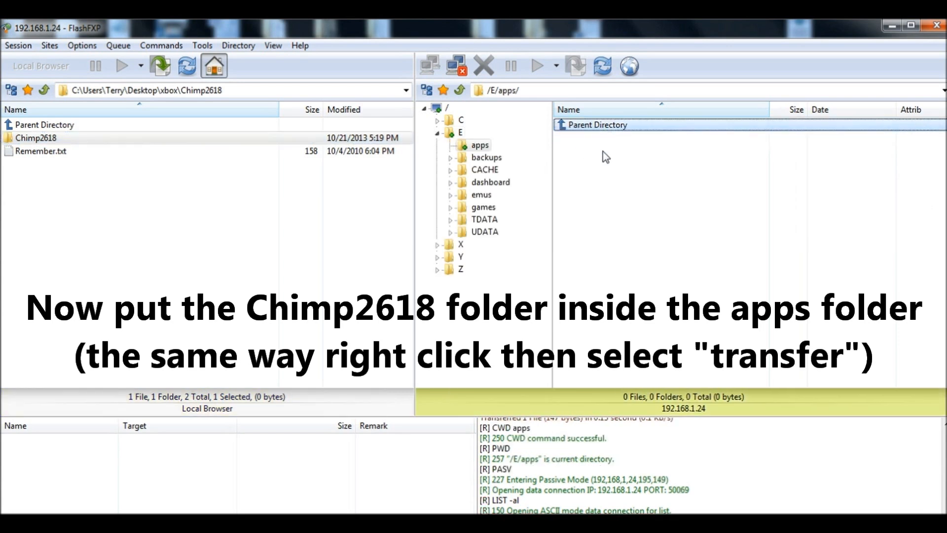
{"action": "left_click", "coordinate": [33, 138]}
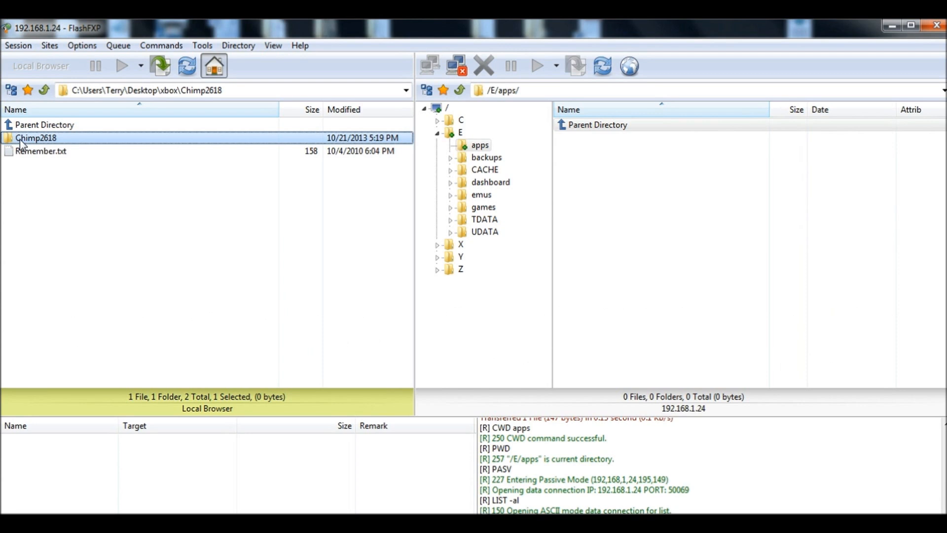
{"action": "right_click", "coordinate": [30, 140]}
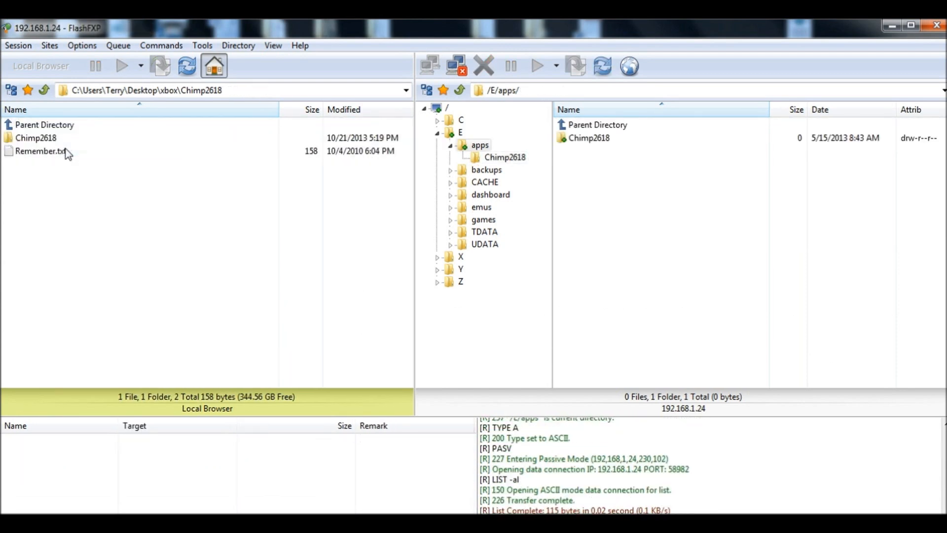
{"action": "mouse_move", "coordinate": [197, 163]}
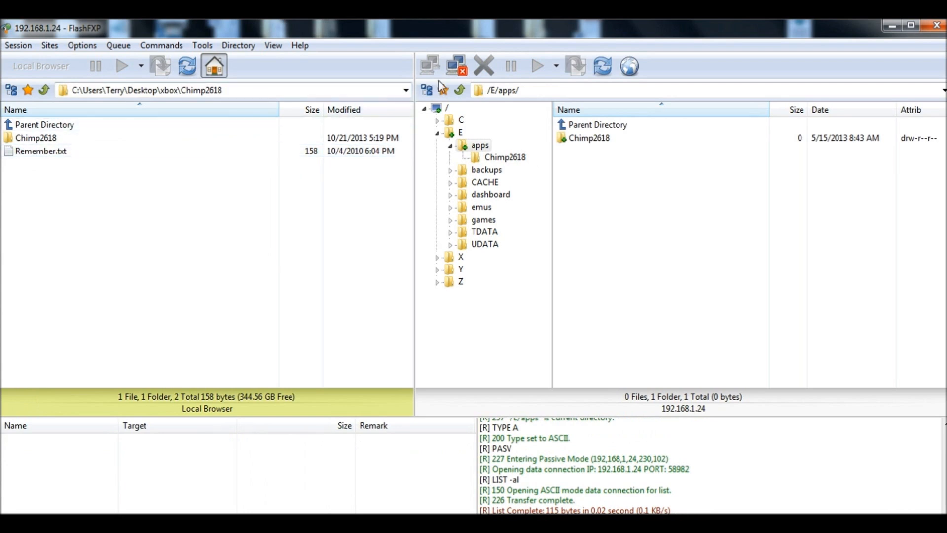
{"action": "mouse_move", "coordinate": [458, 69]}
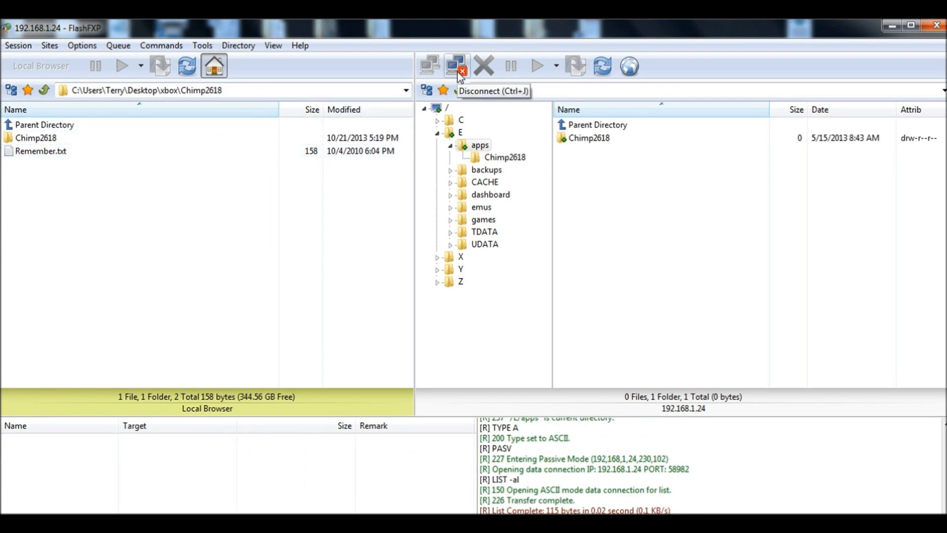
{"action": "left_click", "coordinate": [456, 65]}
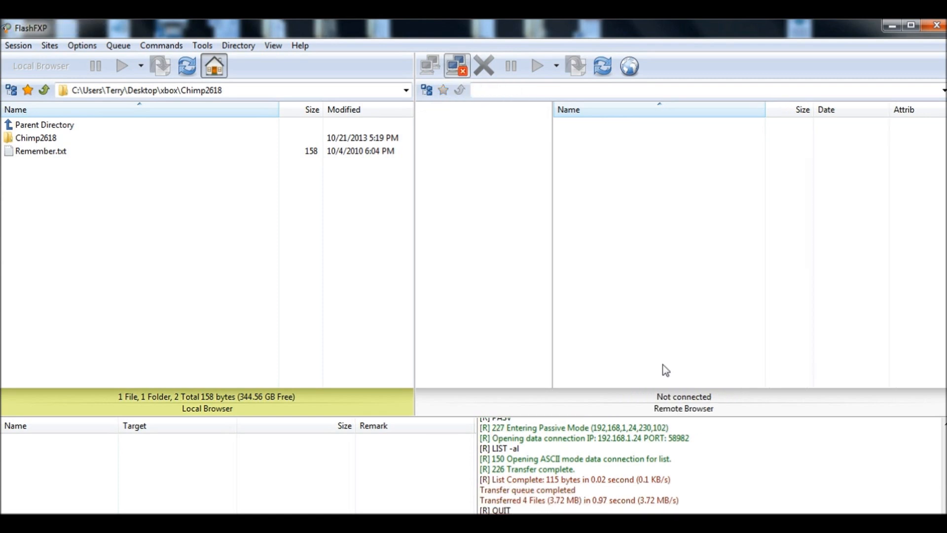